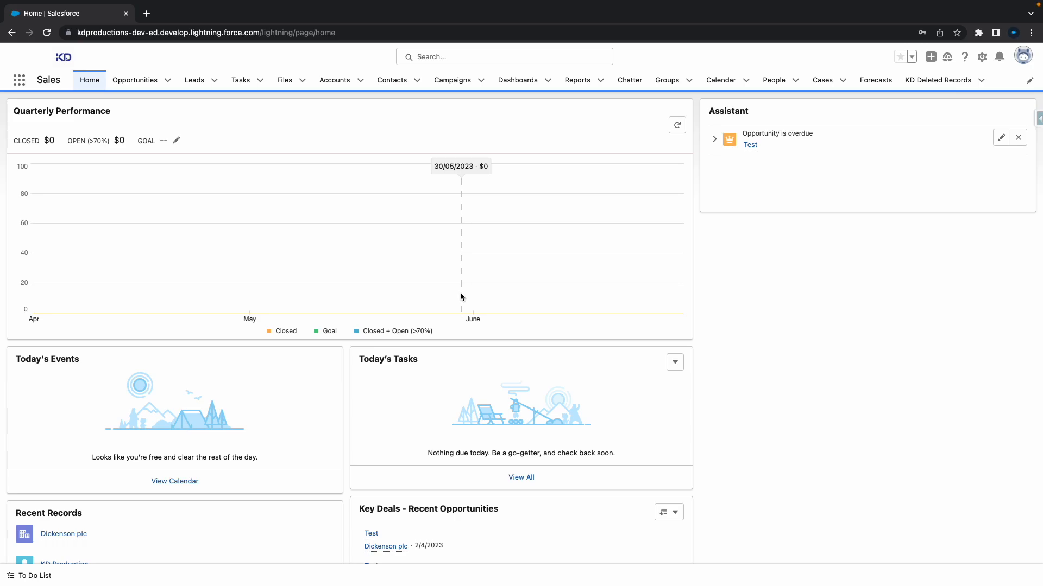
Step: Return to the POST request that creates a Salesforce Contact
left_click(391, 79)
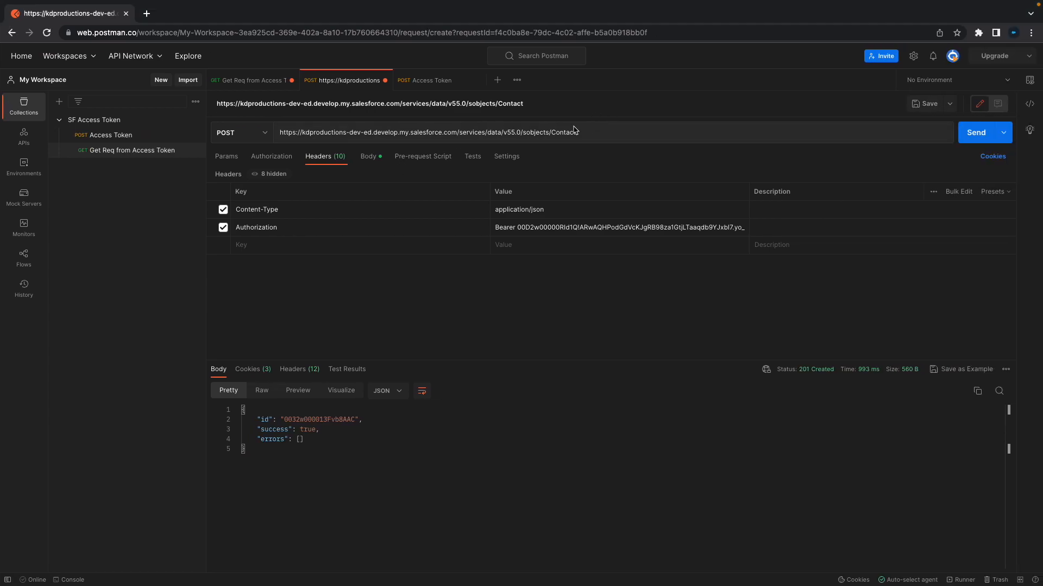
mouse_move(604, 111)
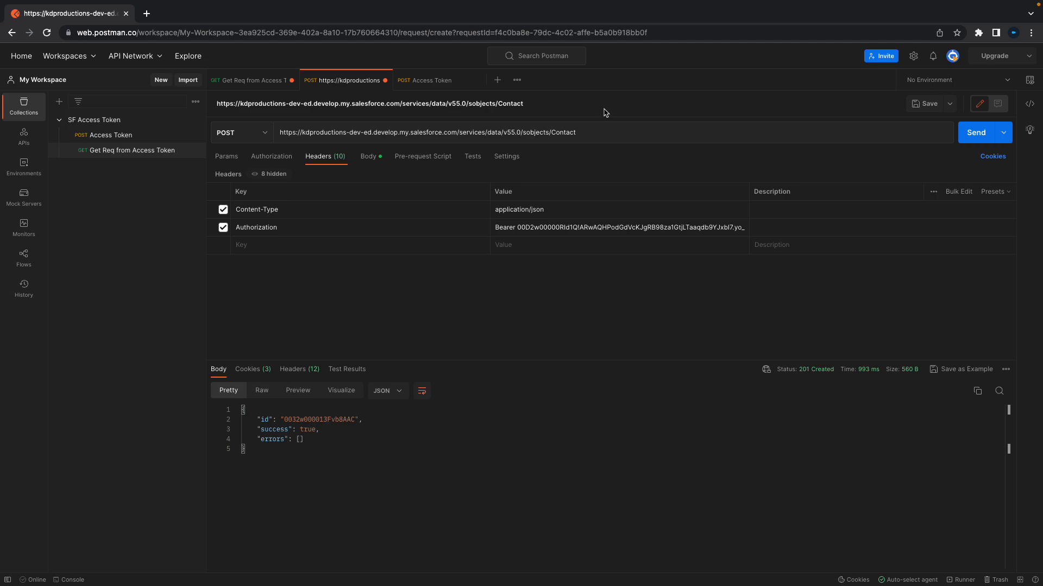
mouse_move(519, 106)
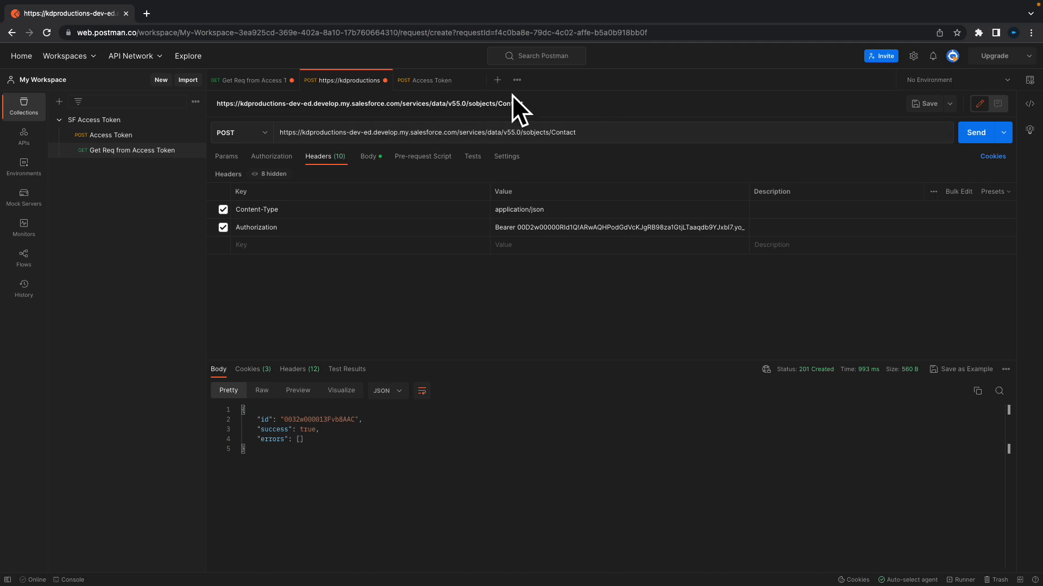
mouse_move(279, 183)
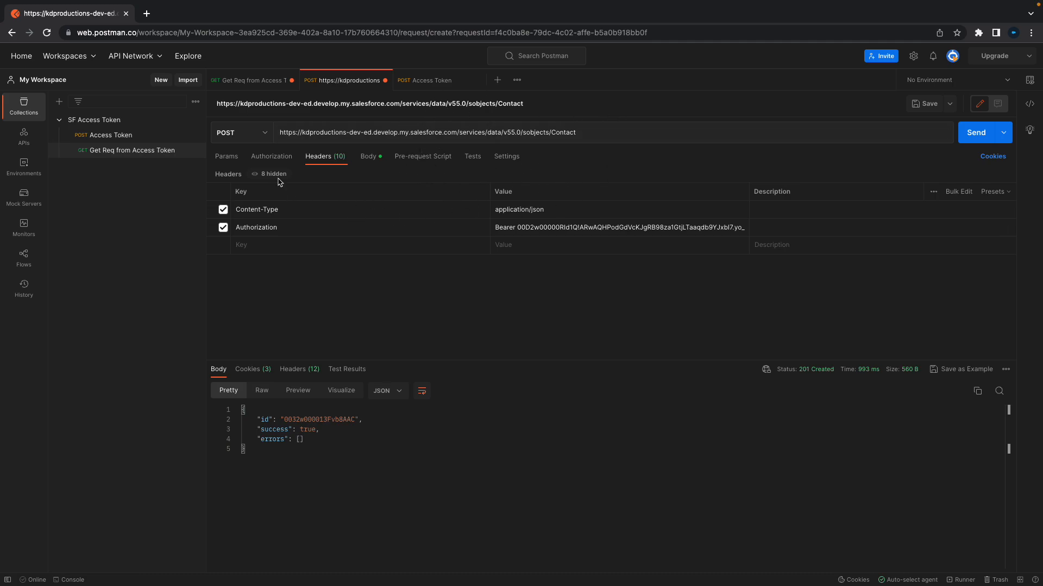
mouse_move(402, 175)
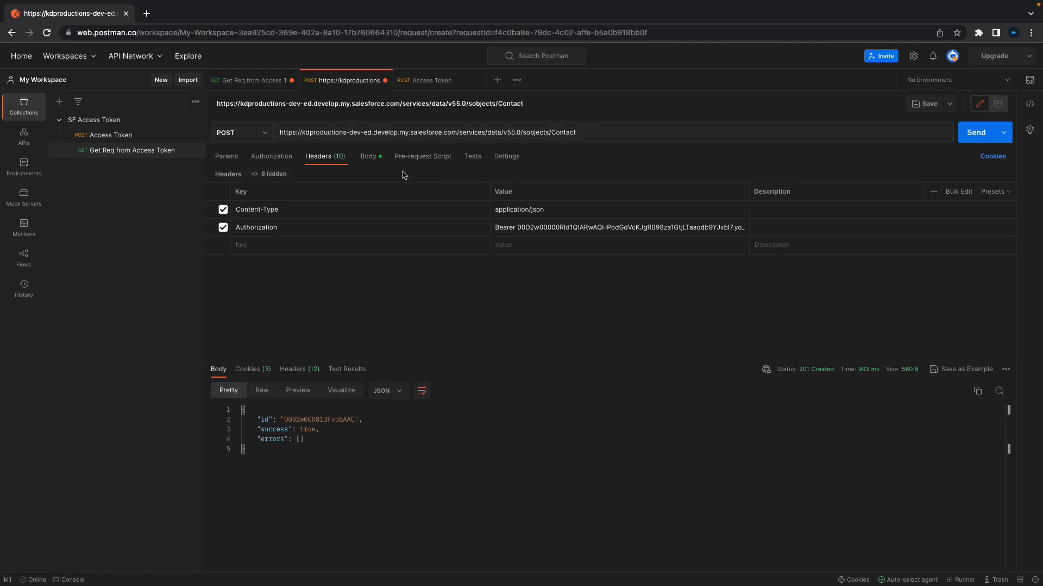
mouse_move(489, 160)
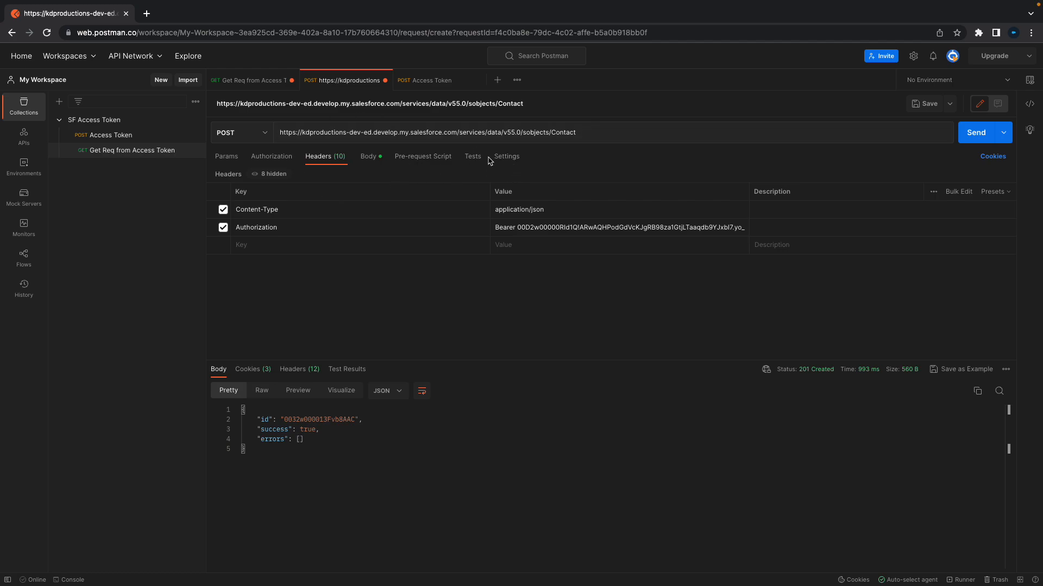
mouse_move(536, 178)
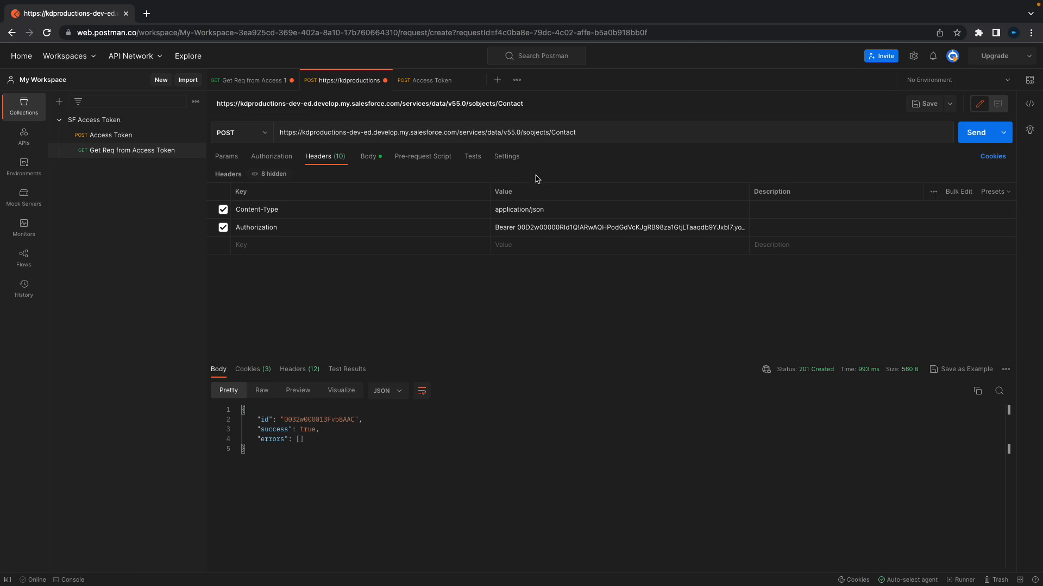
mouse_move(137, 150)
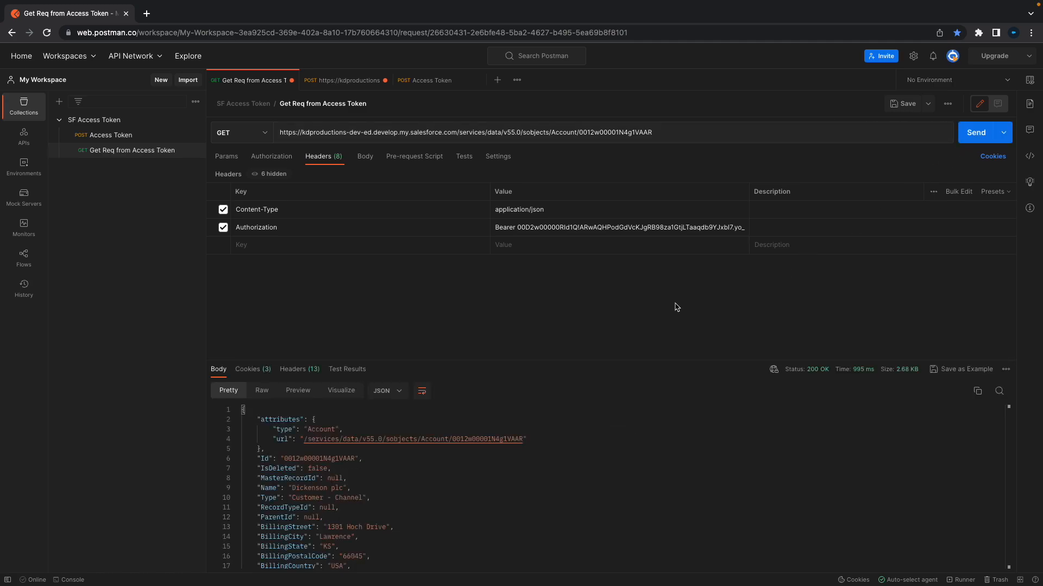
scroll("down", 3)
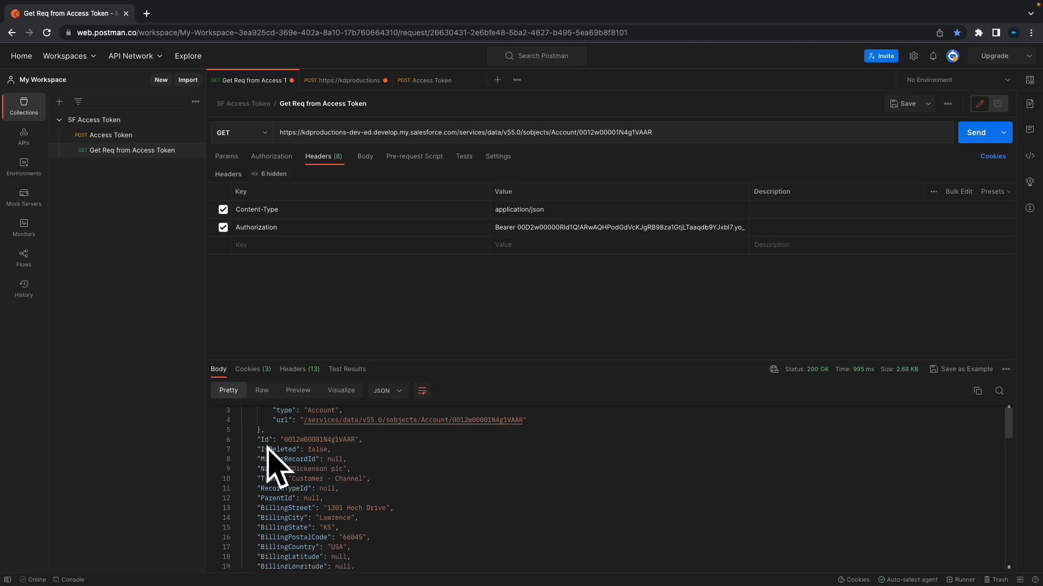
scroll("down", 3)
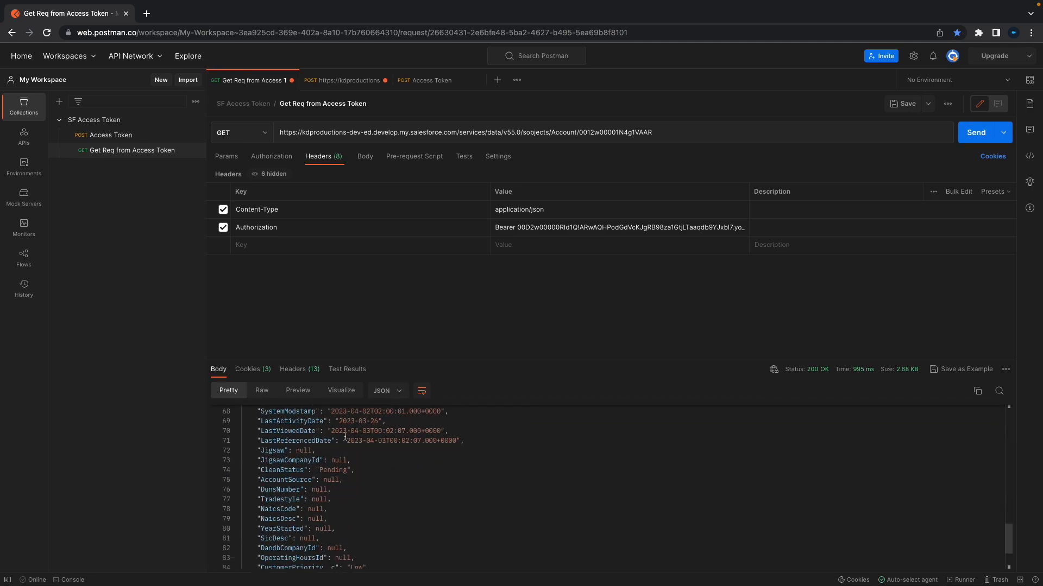
scroll("up", 3)
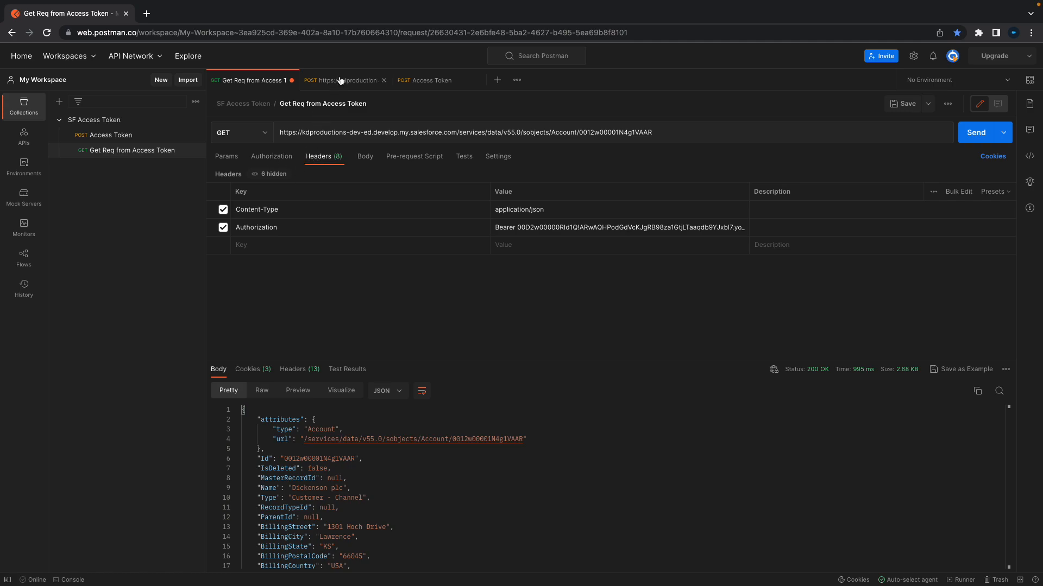
left_click(343, 80)
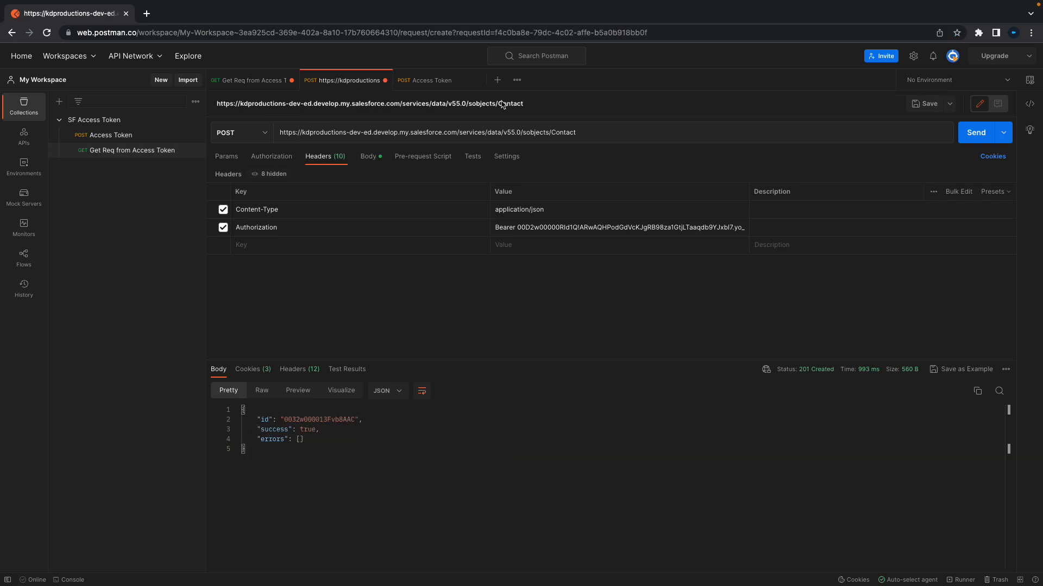
Step: Review the Contact endpoint address and the bearer token in the Authorization header
double_click(562, 132)
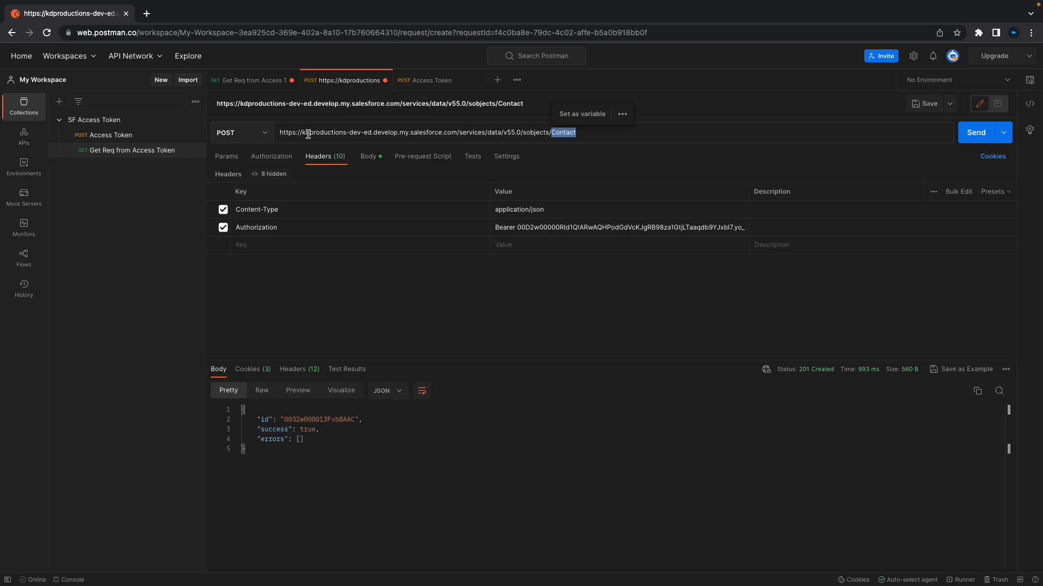
mouse_move(421, 209)
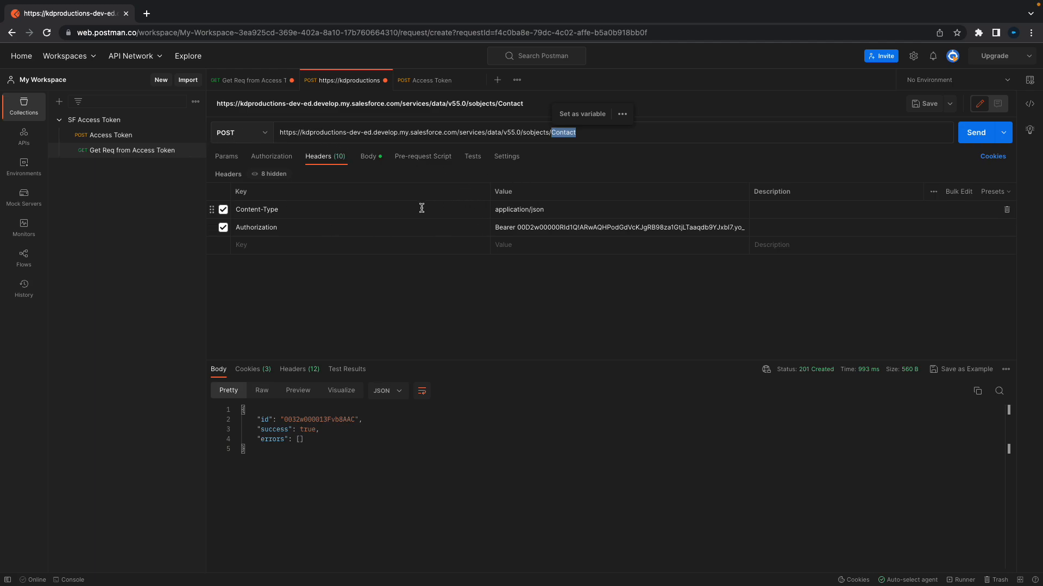
mouse_move(325, 197)
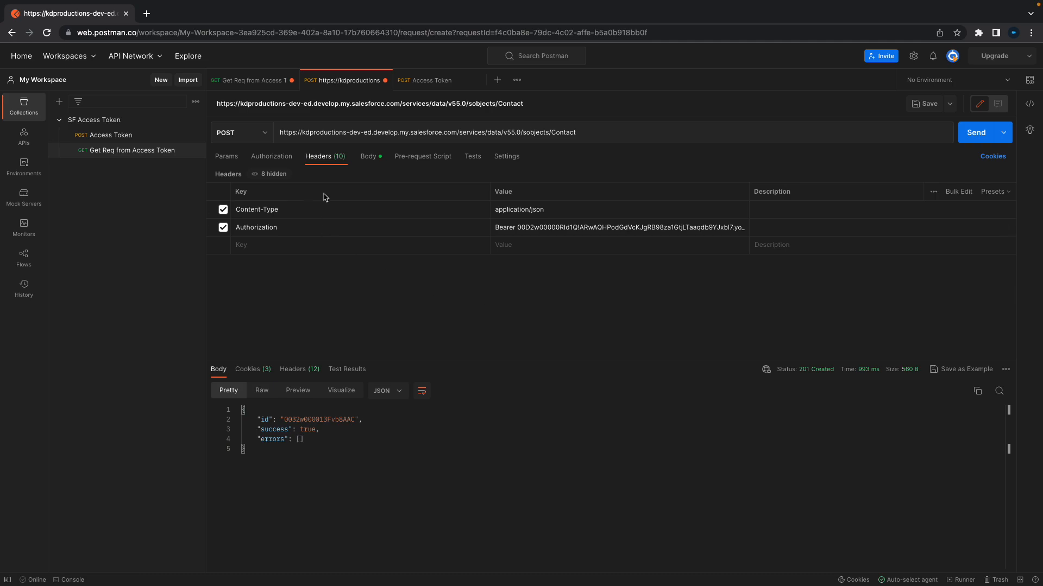
mouse_move(273, 209)
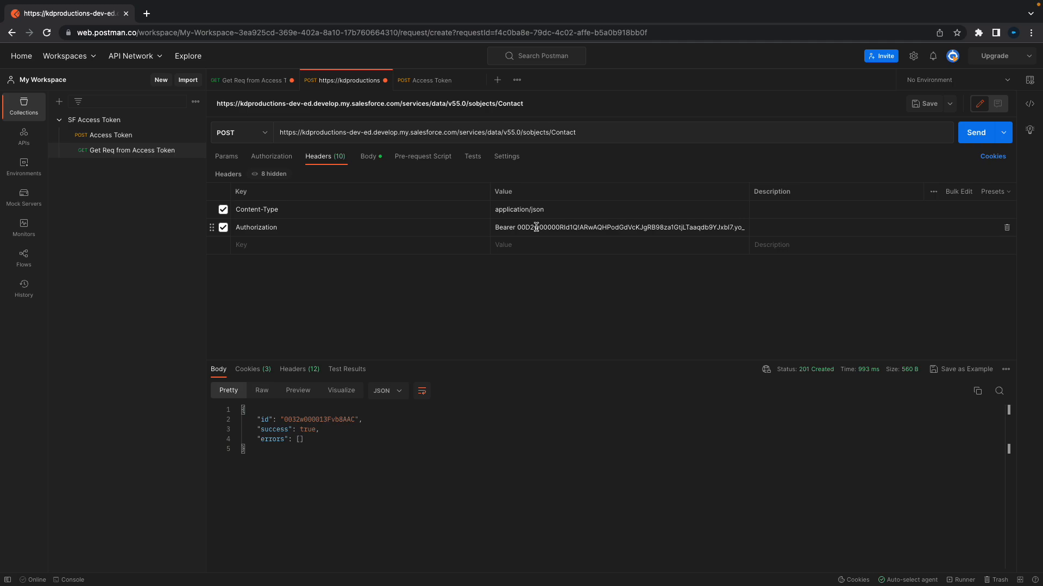
mouse_move(548, 227)
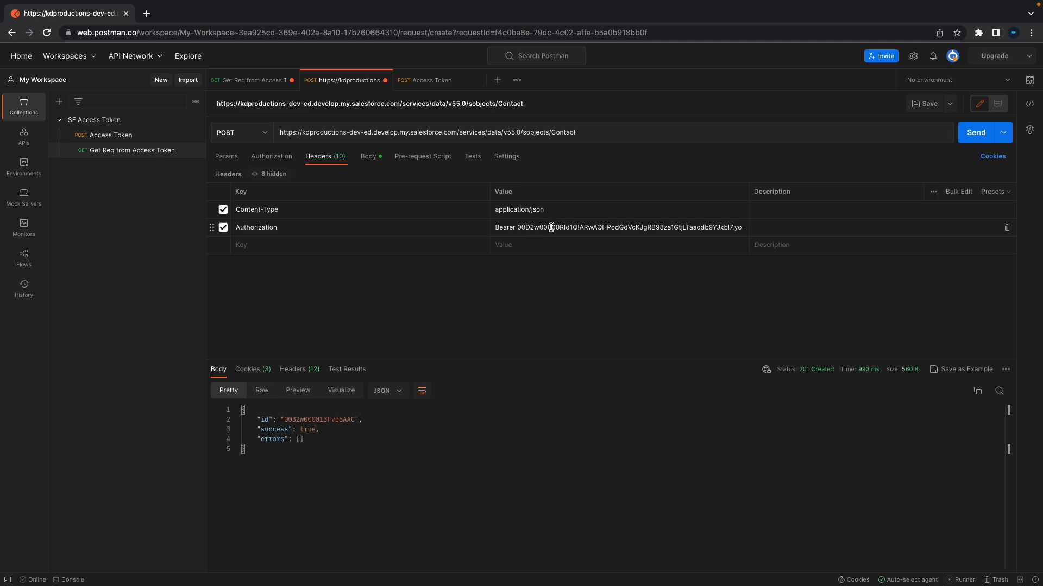
double_click(563, 132)
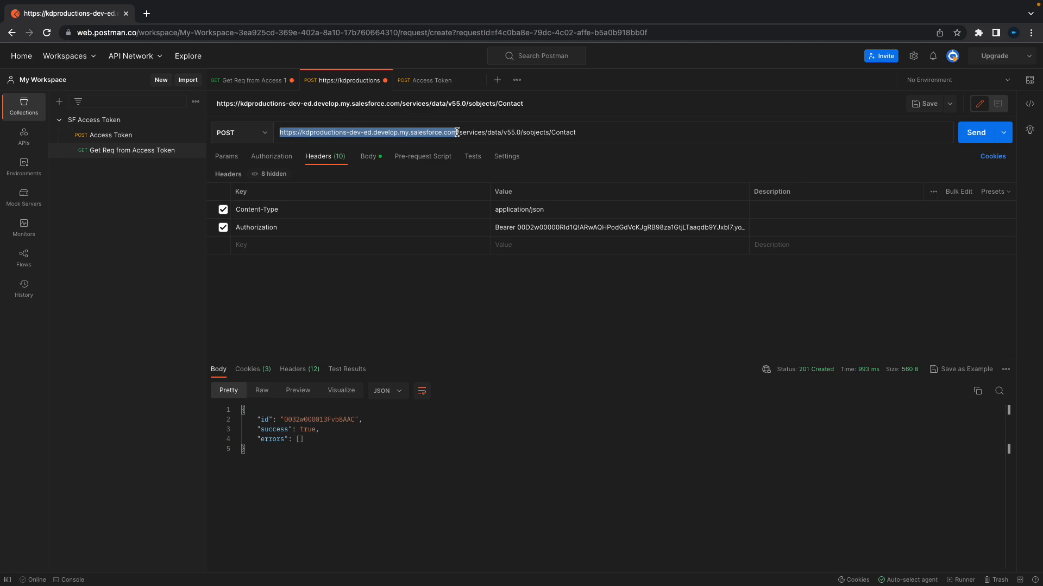
mouse_move(135, 139)
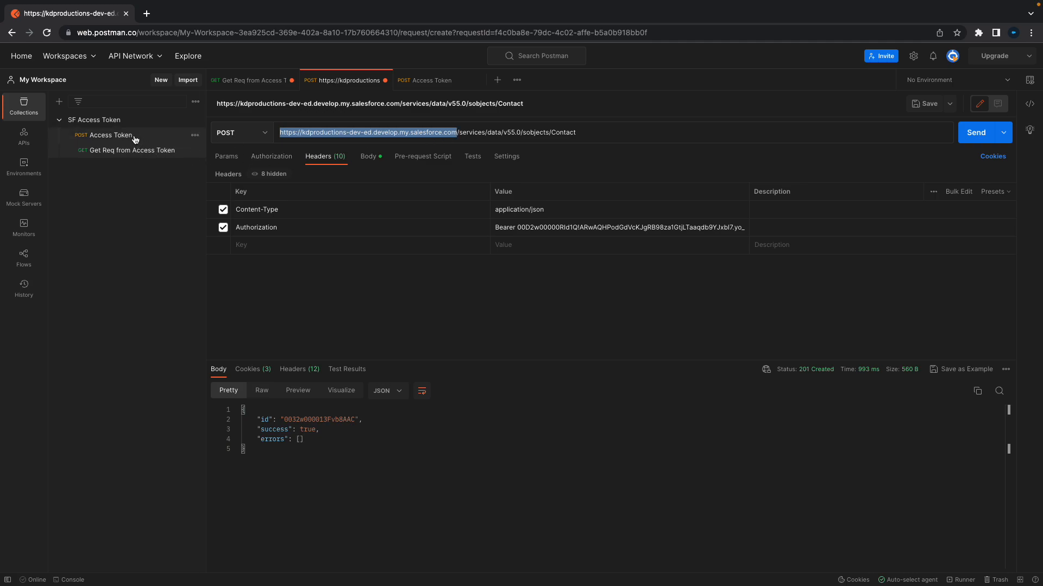
mouse_move(238, 127)
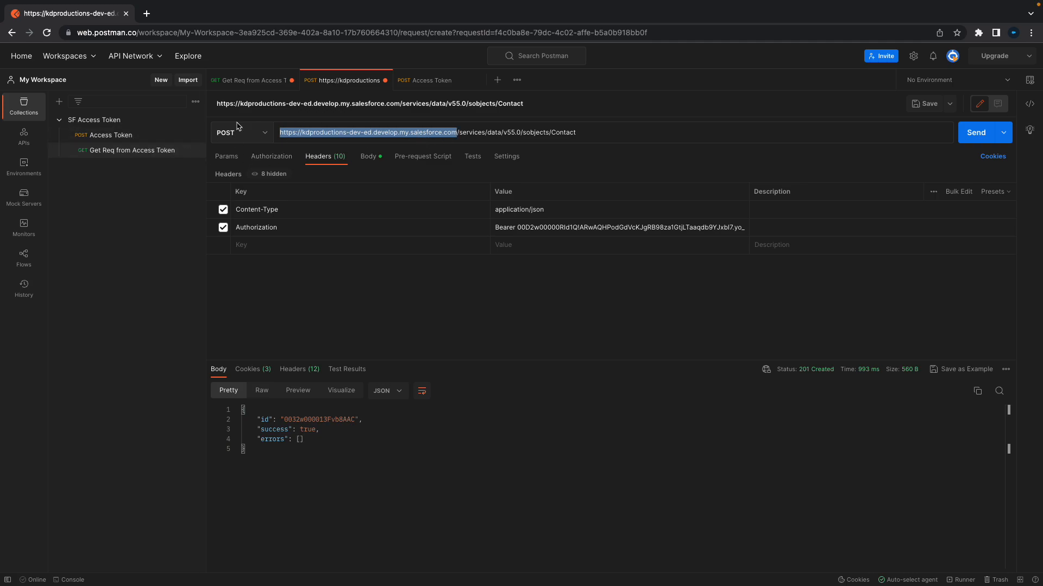
Step: Switch to the Access Token request showing its 200 OK response with the access token
left_click(431, 80)
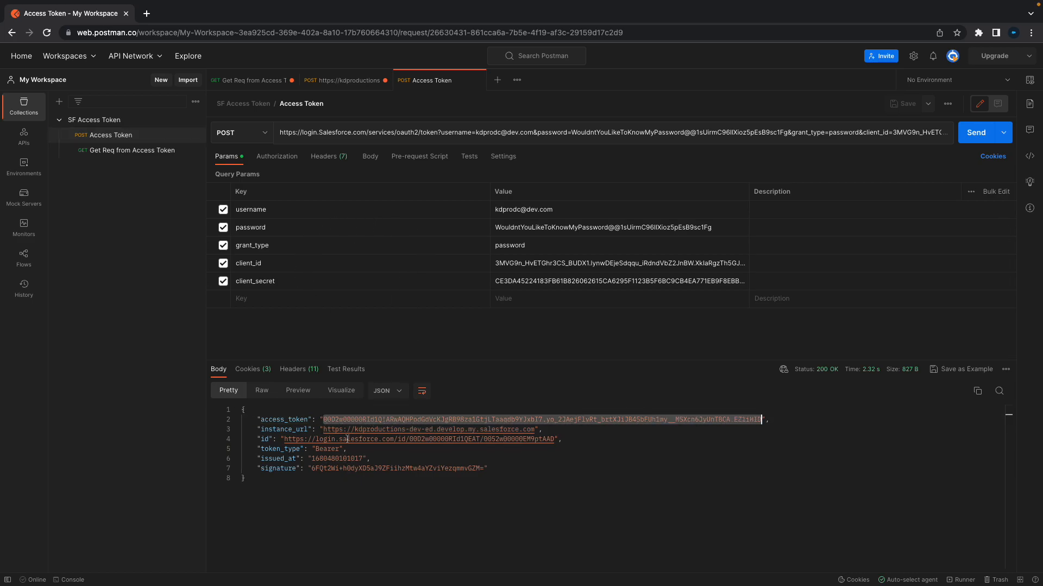
mouse_move(325, 434)
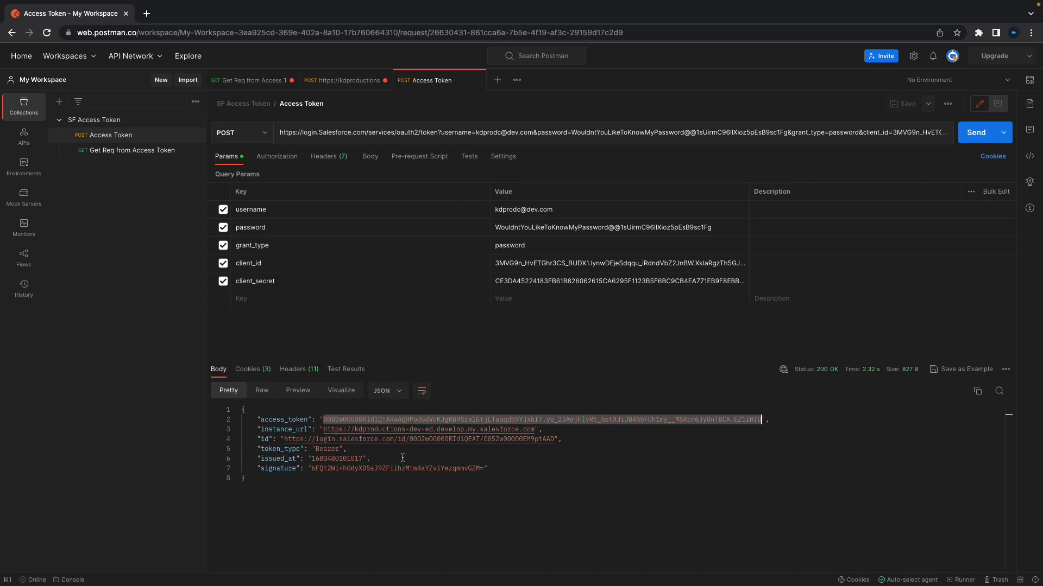
mouse_move(589, 223)
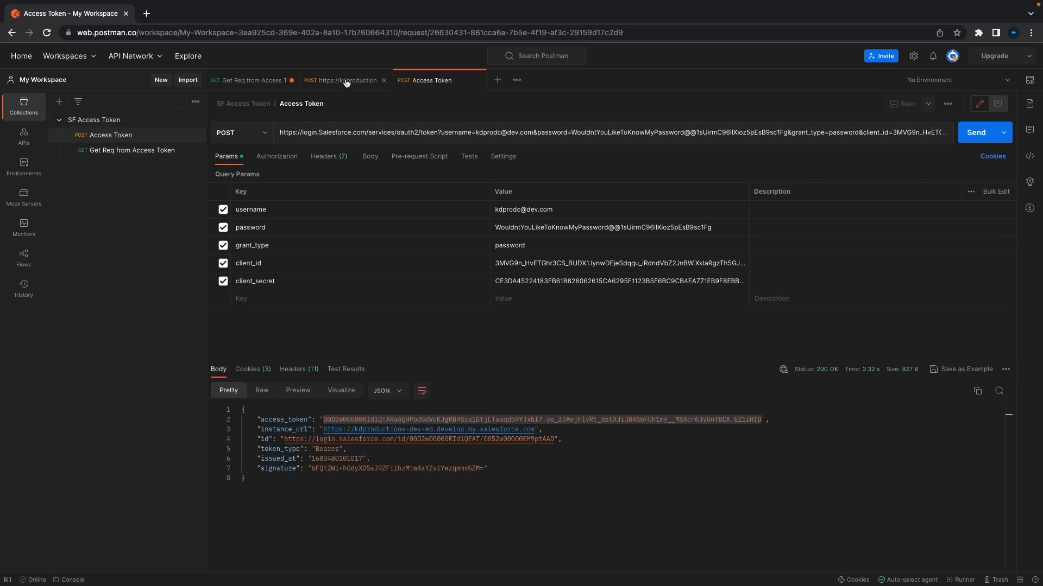
Step: Switch back to the Contact creation request carrying the Bearer authorization header
left_click(343, 80)
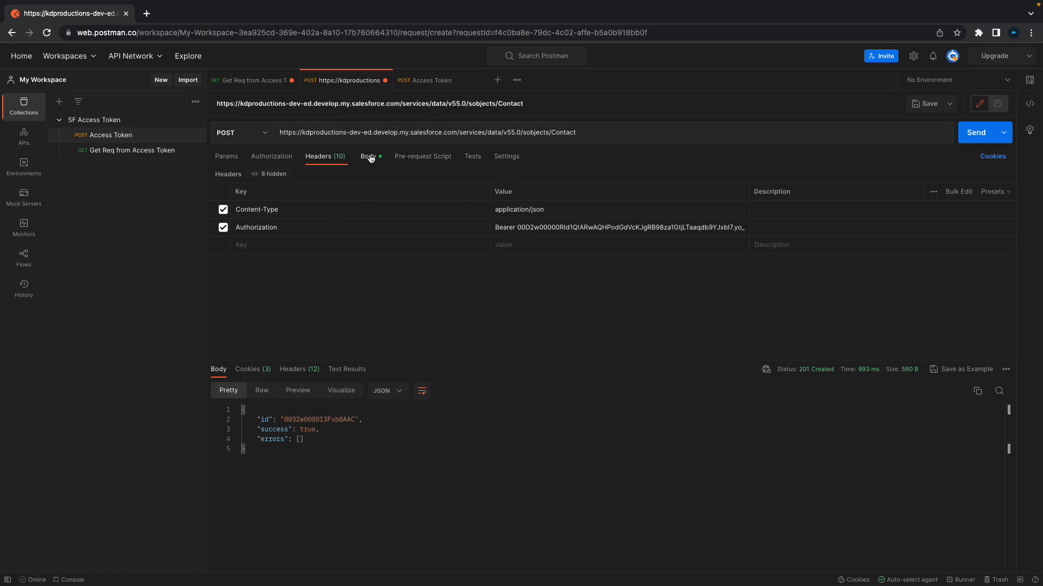
mouse_move(406, 109)
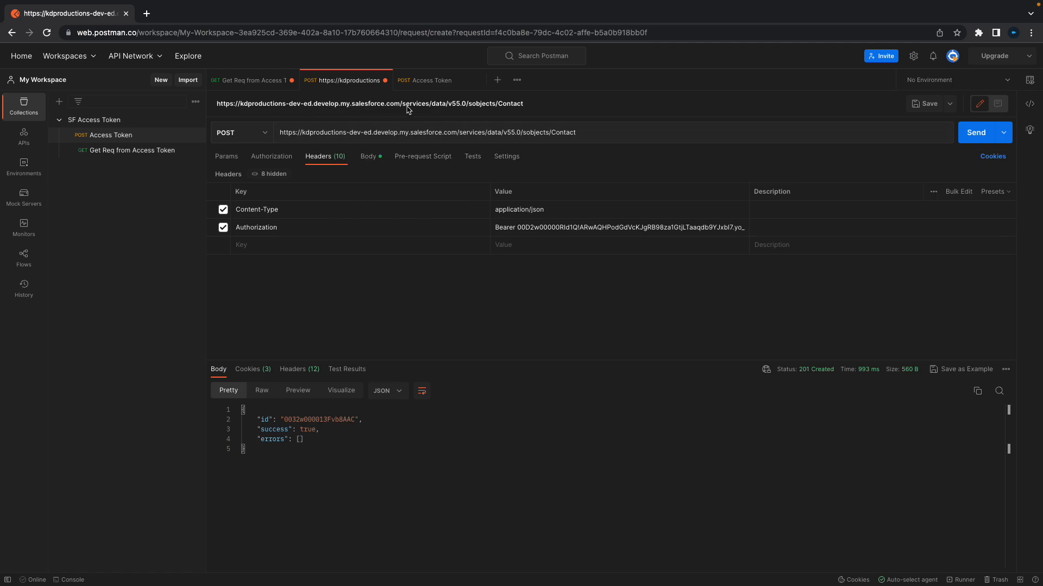
mouse_move(416, 107)
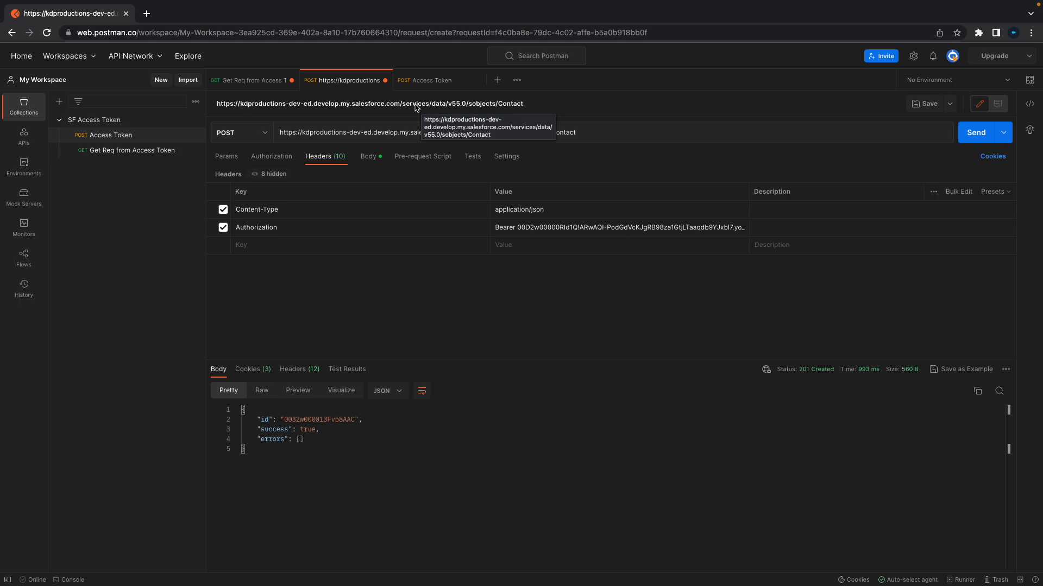
mouse_move(468, 107)
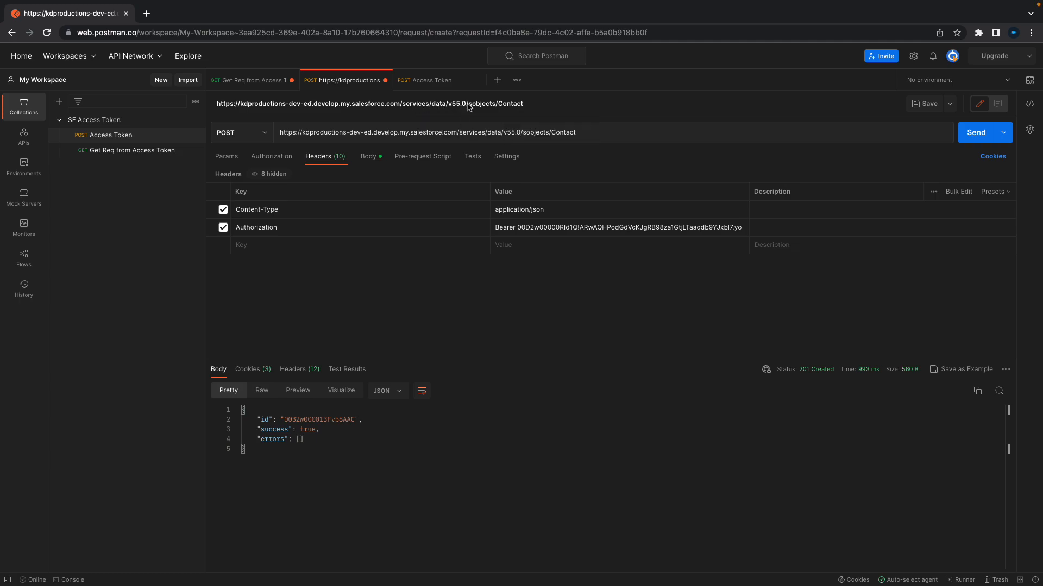
mouse_move(512, 106)
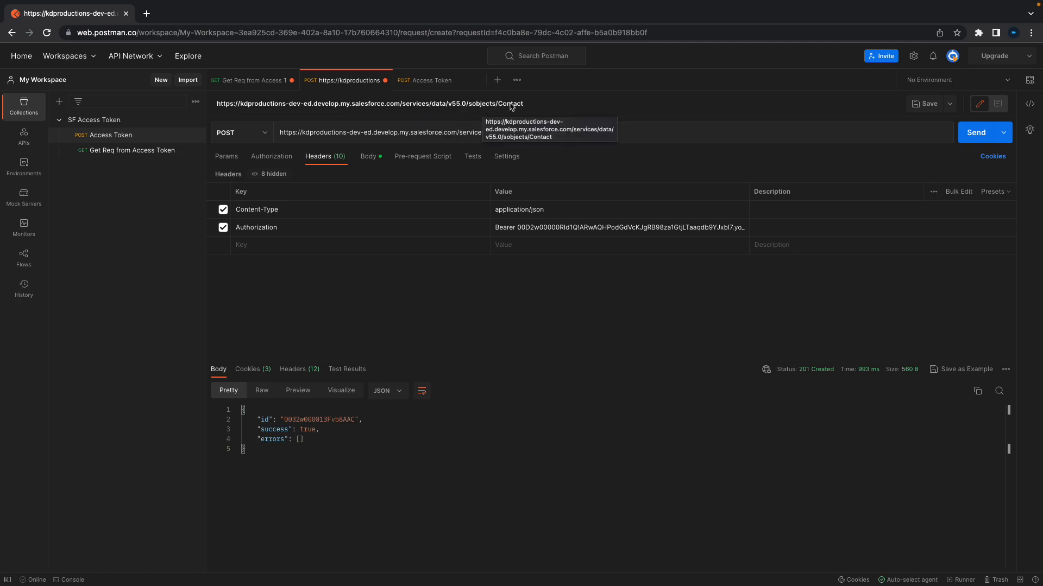
mouse_move(567, 132)
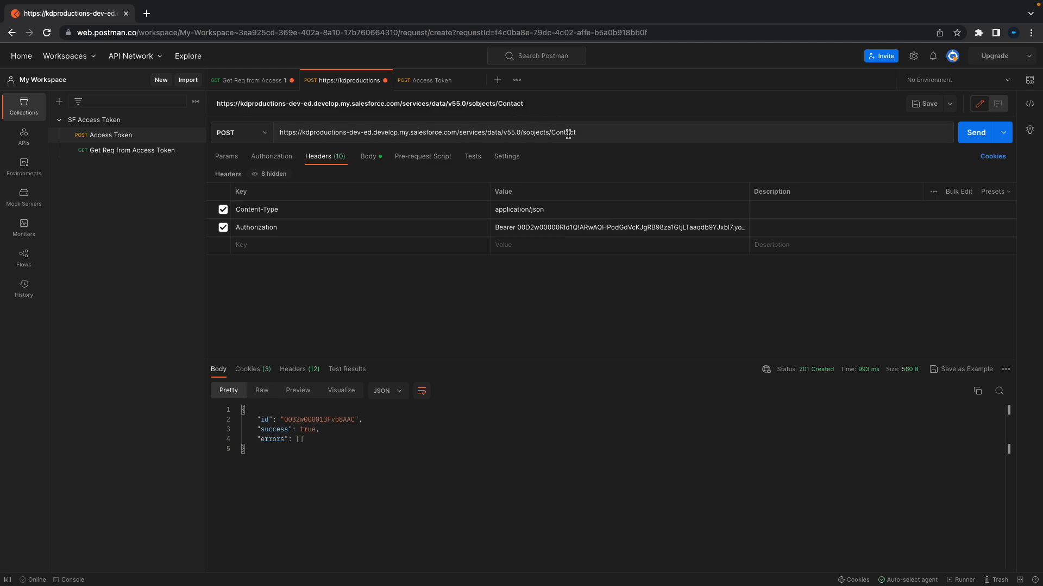
Step: Replace the example_user LastName in the request body with 'ZZZZCon Create...'
left_click(368, 157)
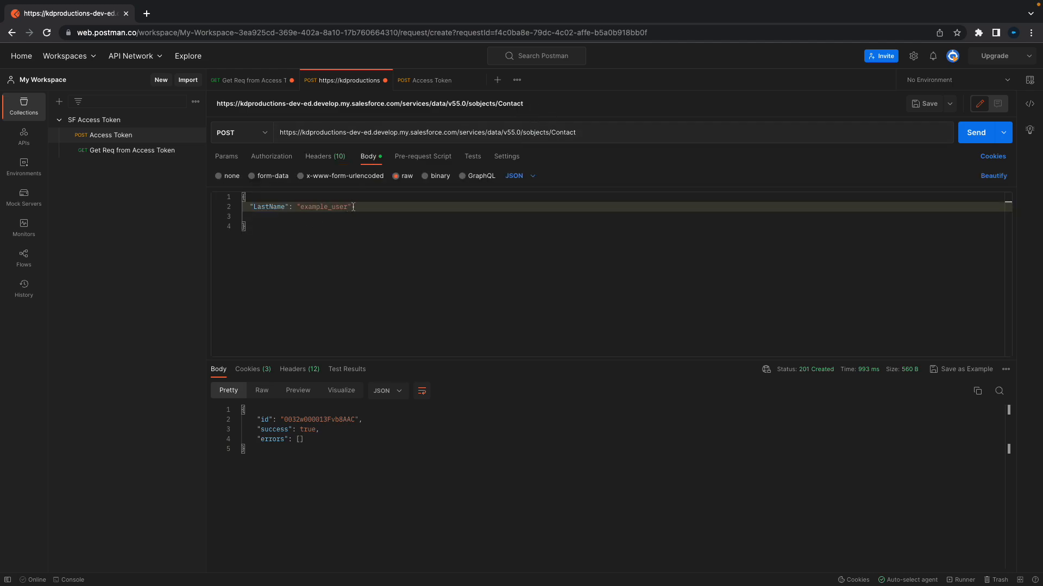
double_click(324, 207)
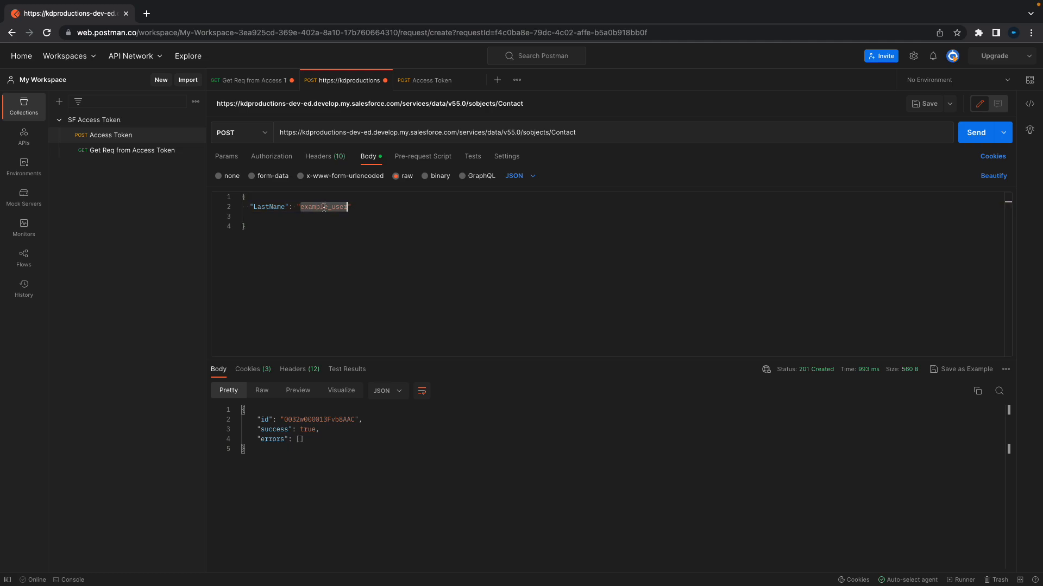
key("Backspace")
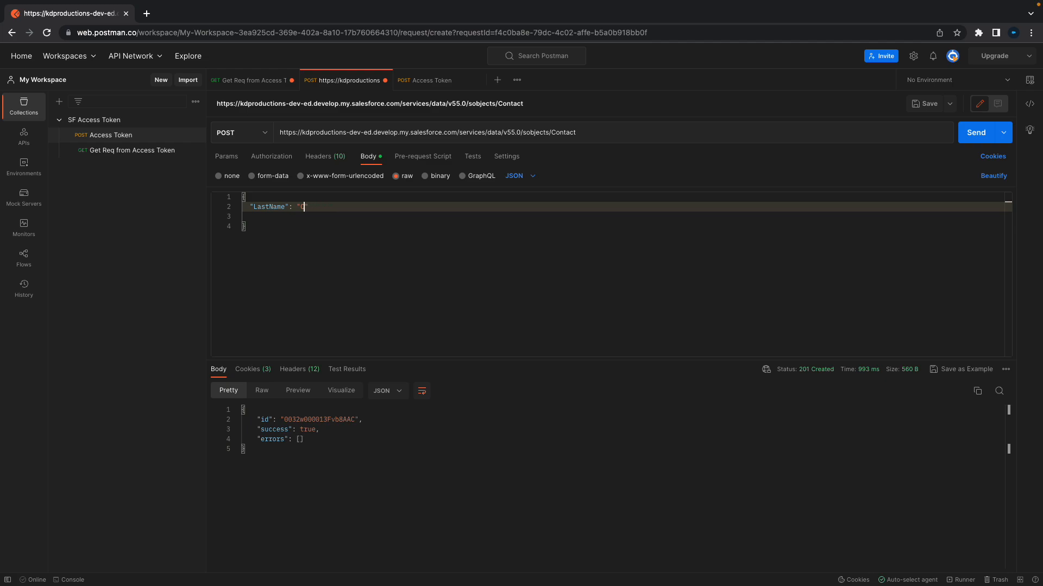
type("ZZZZ")
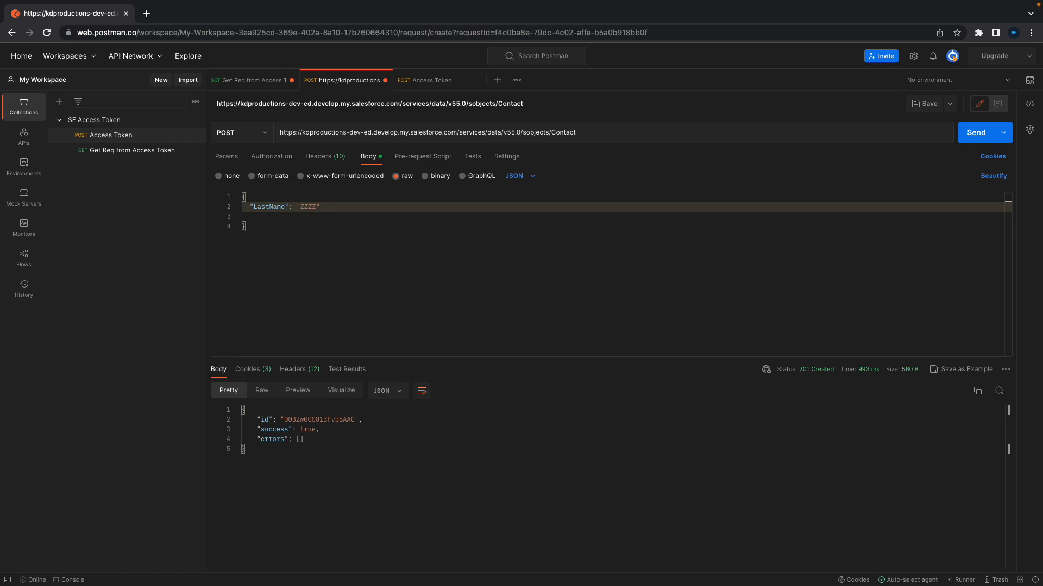
type("Con Create")
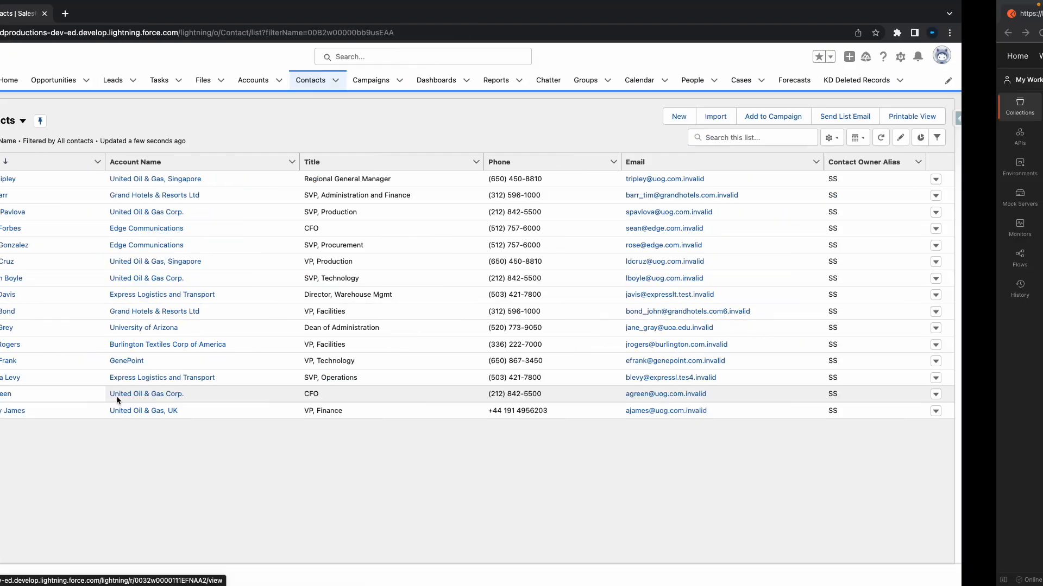
Step: Send the Contact request and get a 201 Created response with success: true
left_click(985, 132)
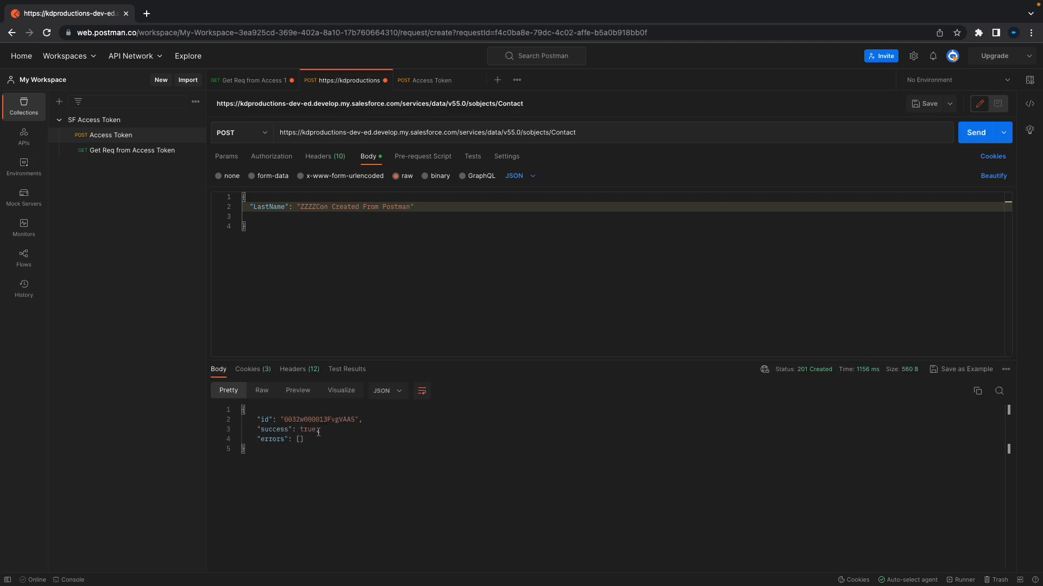
double_click(319, 420)
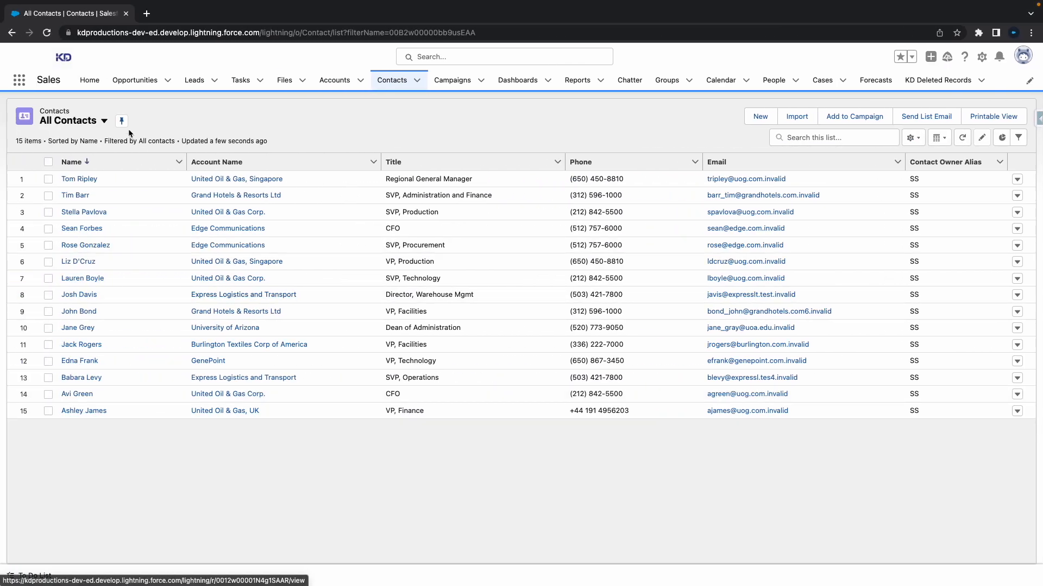
Step: Refresh All Contacts to show 'ZZZZCon Created From Postman', then open an existing contact
left_click(962, 137)
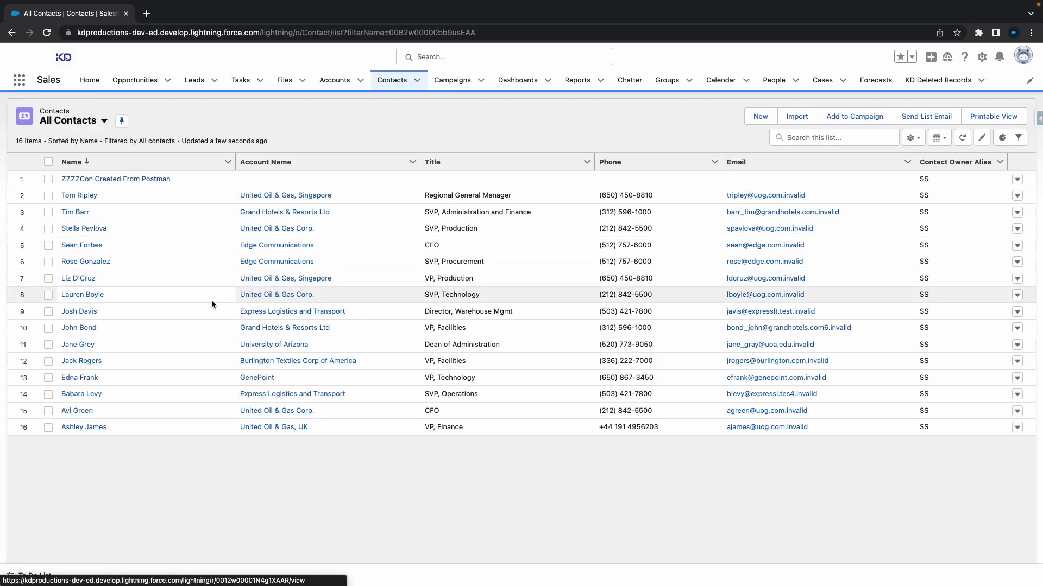
mouse_move(101, 185)
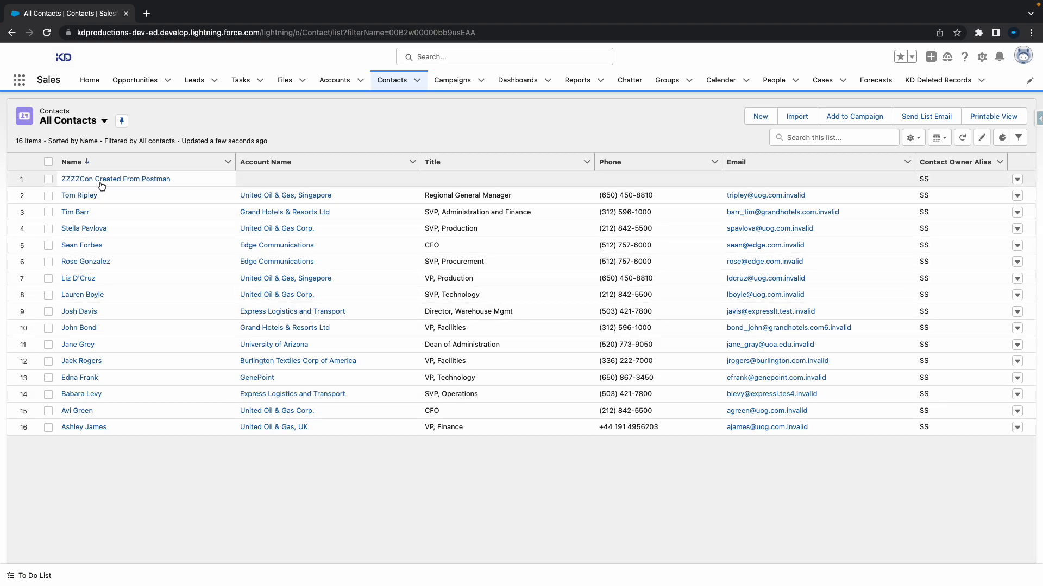
mouse_move(84, 229)
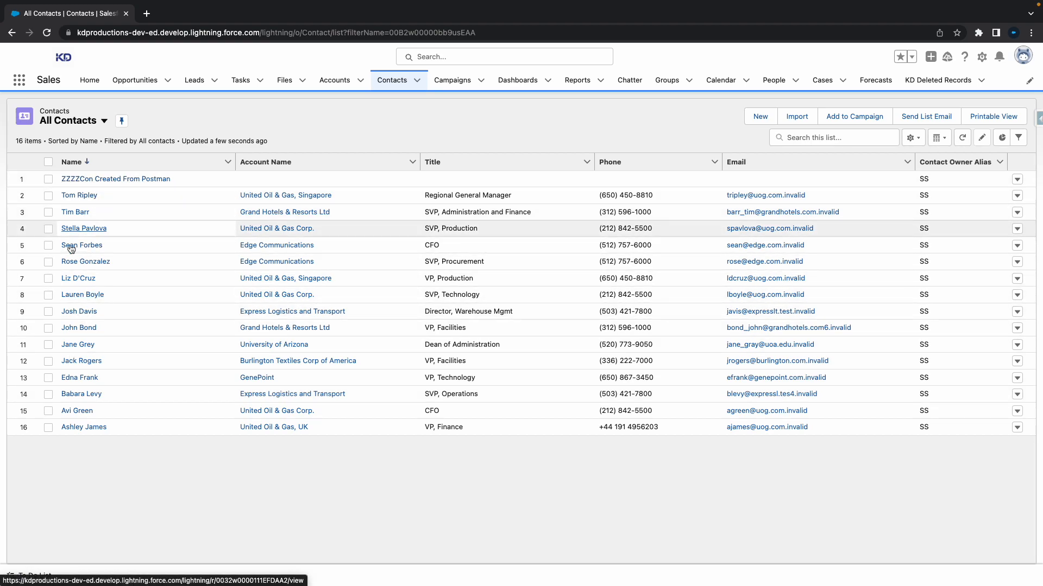
left_click(85, 261)
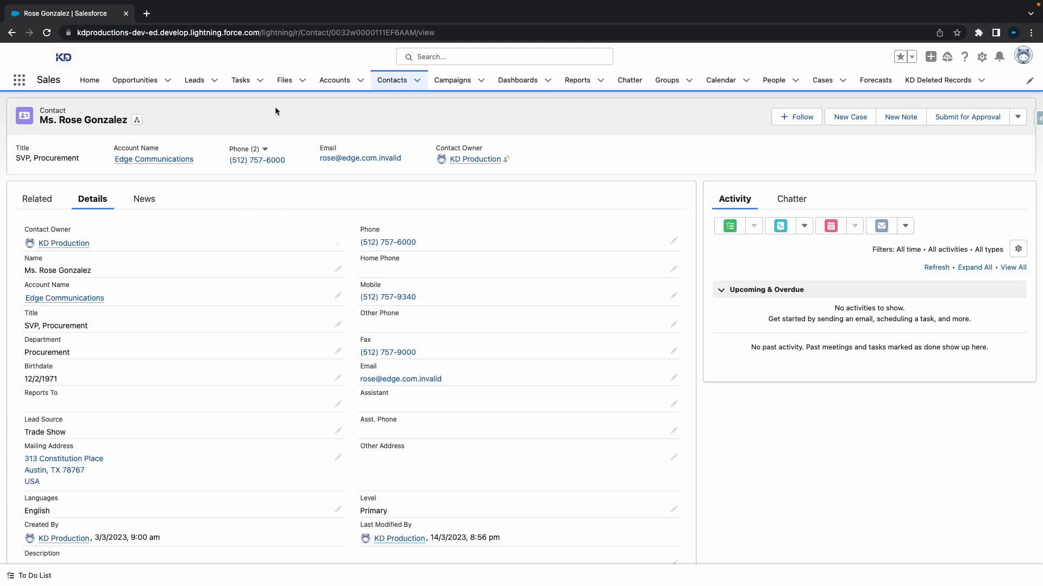
mouse_move(367, 50)
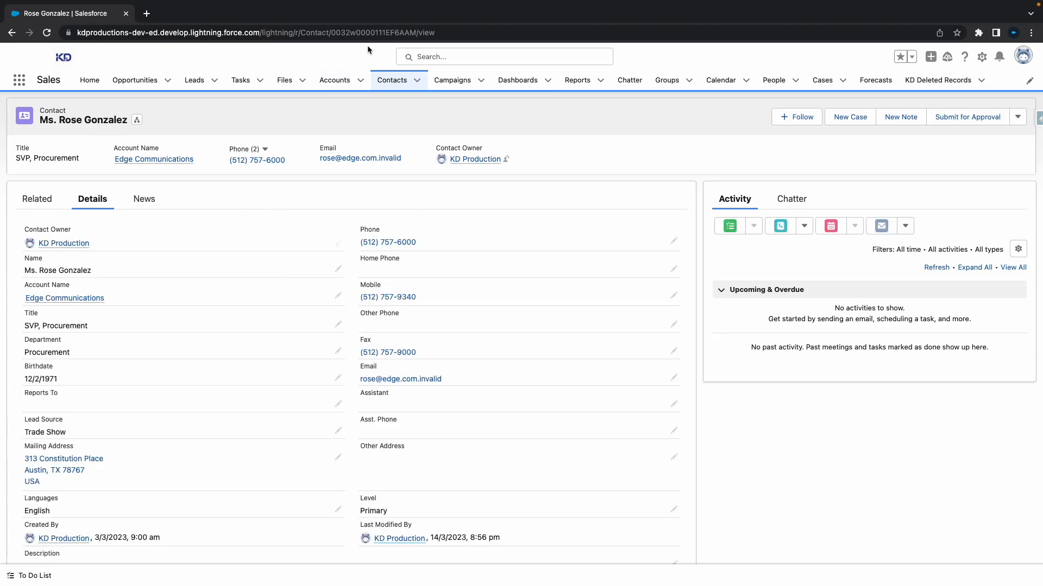
Step: Select Rose Gonzalez's record id in the page address bar
left_click(252, 32)
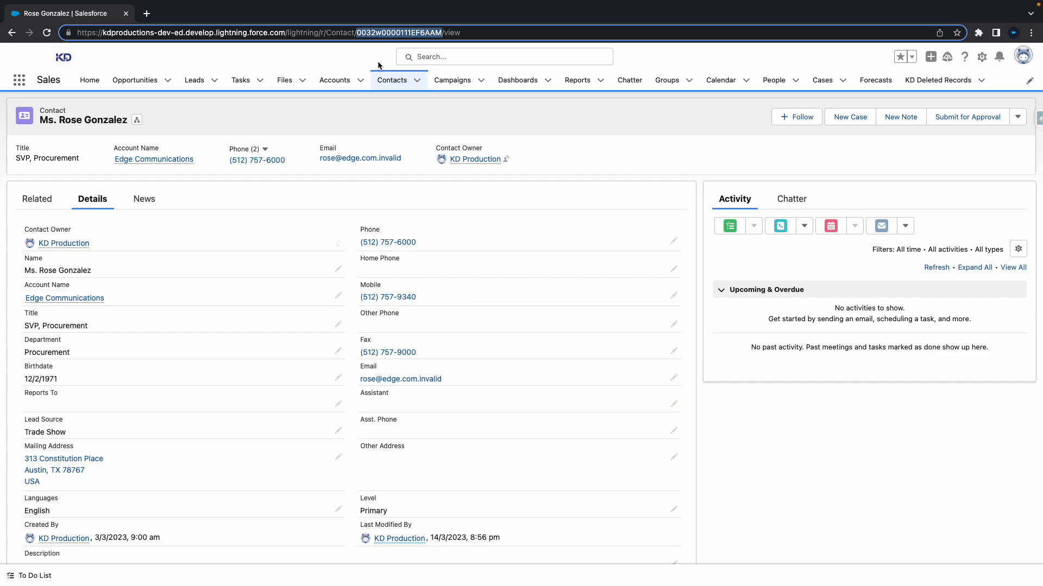